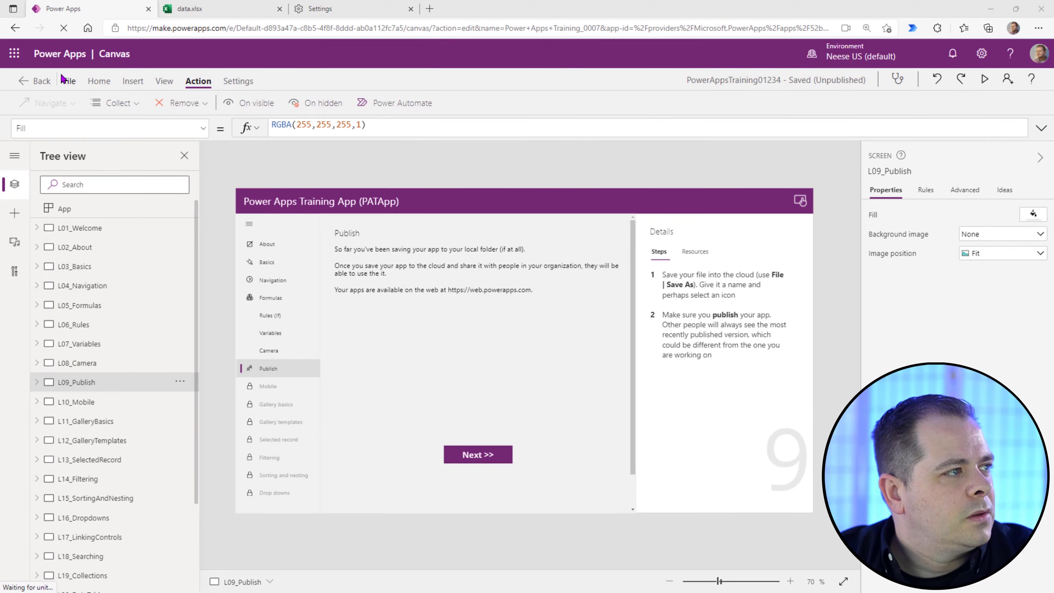
- Bring up the File backstage with the app's Save page
click(68, 80)
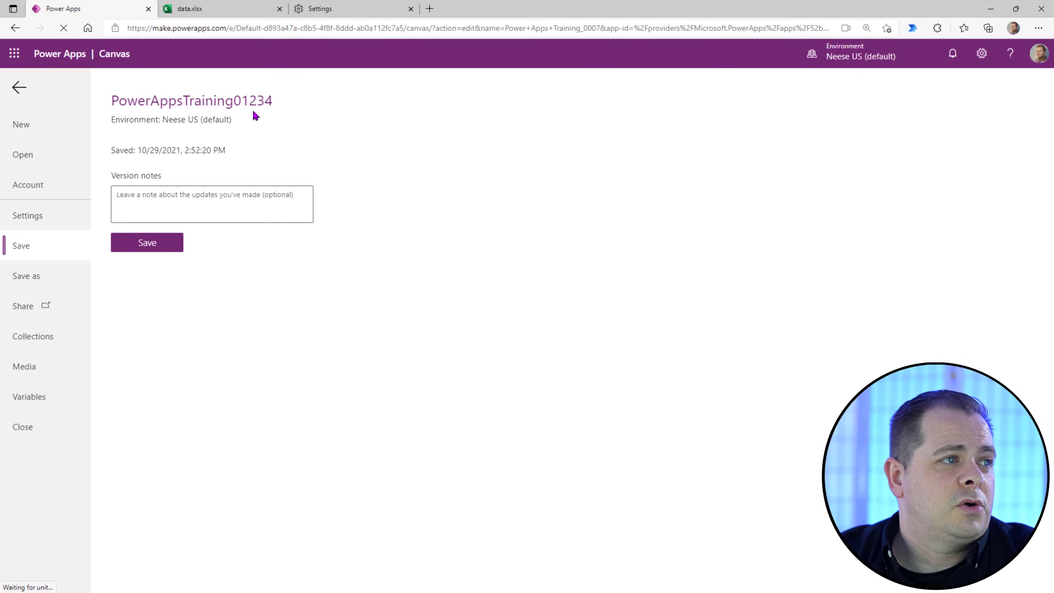
mouse_move(474, 451)
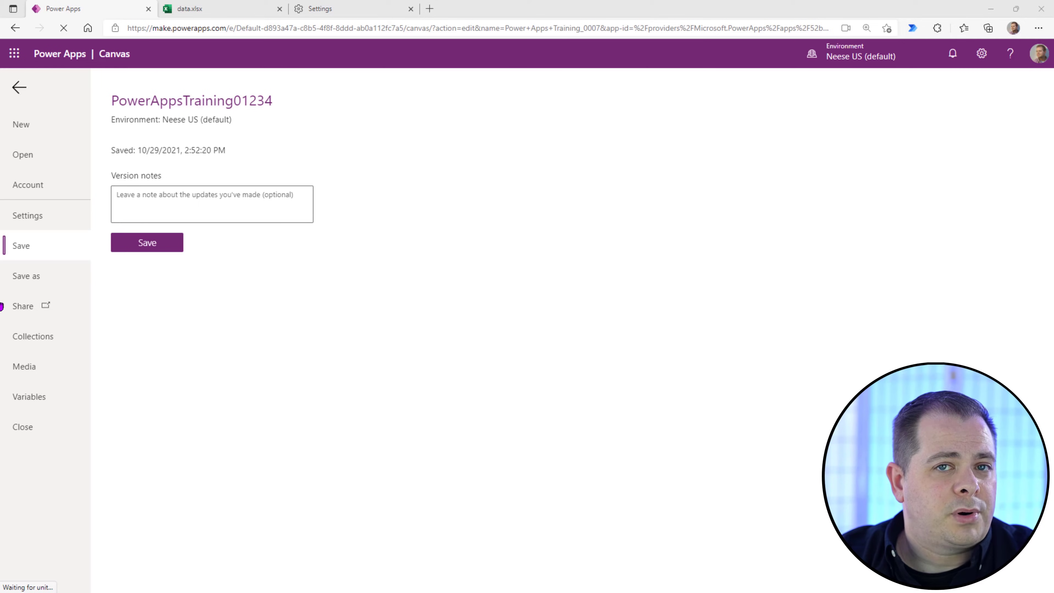
mouse_move(55, 216)
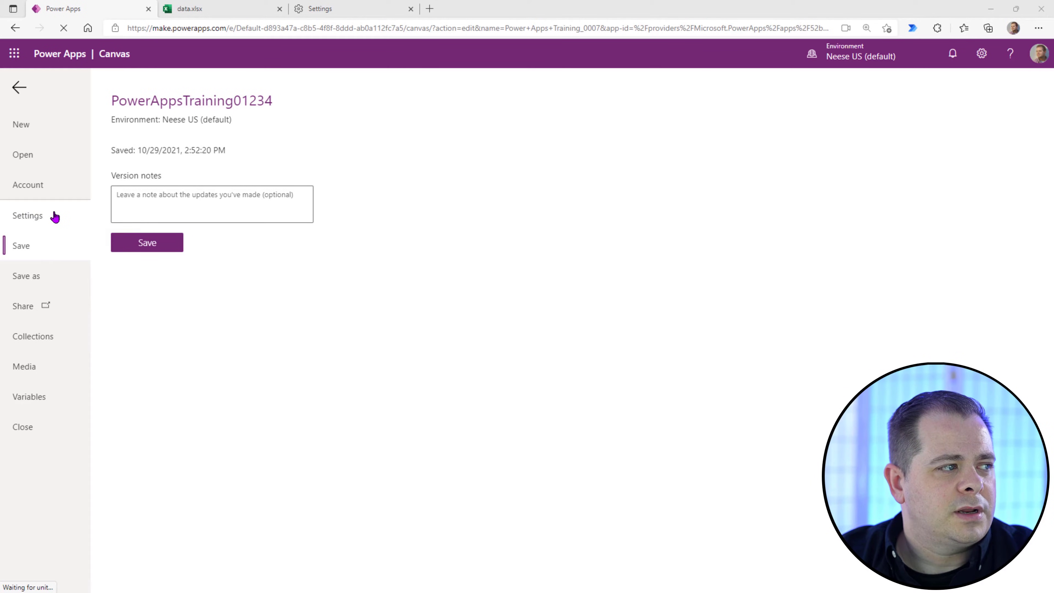
- Review the app's General settings, scrolling through the options
click(27, 215)
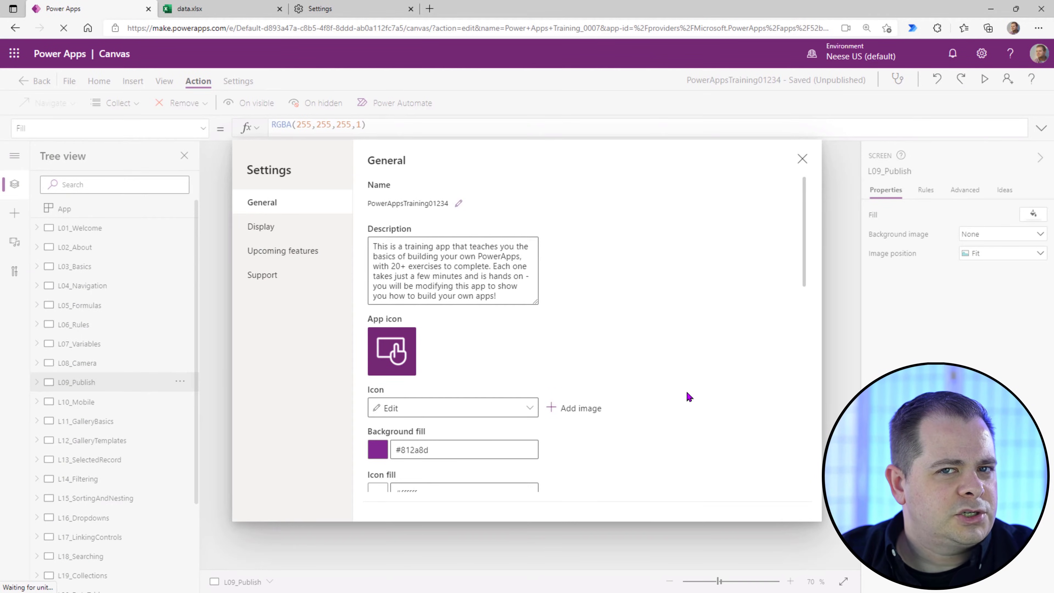
scroll(down, 3)
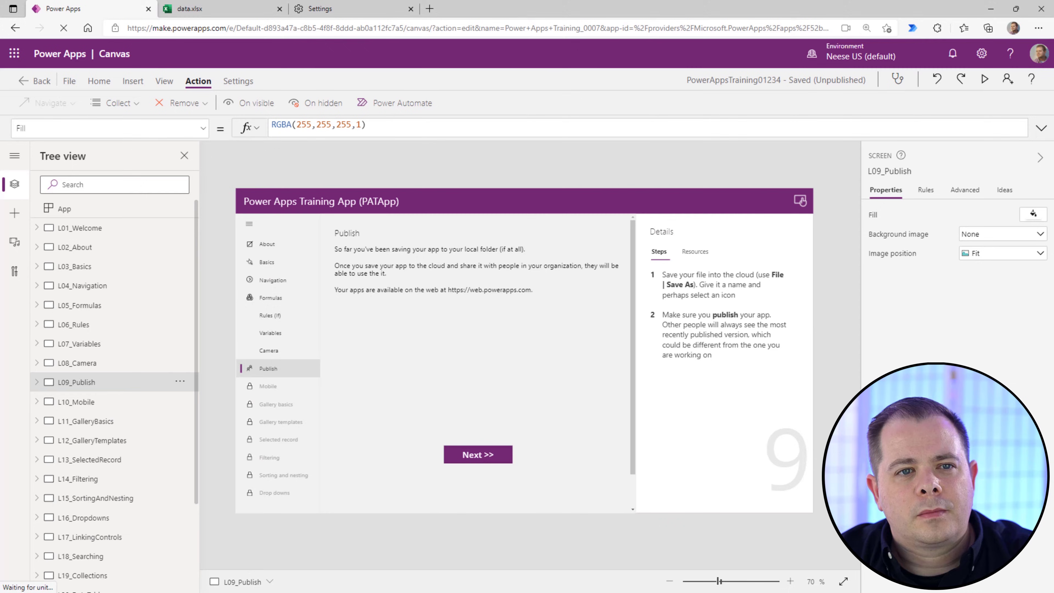
mouse_move(686, 458)
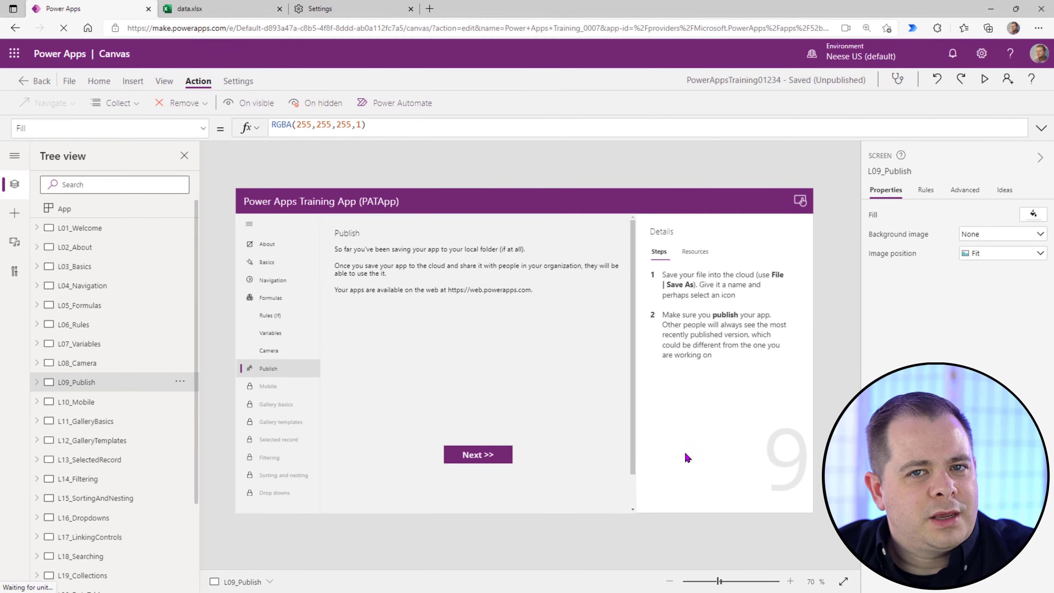
- Save PowerAppsTraining01234 to the cloud and view its version history
click(68, 81)
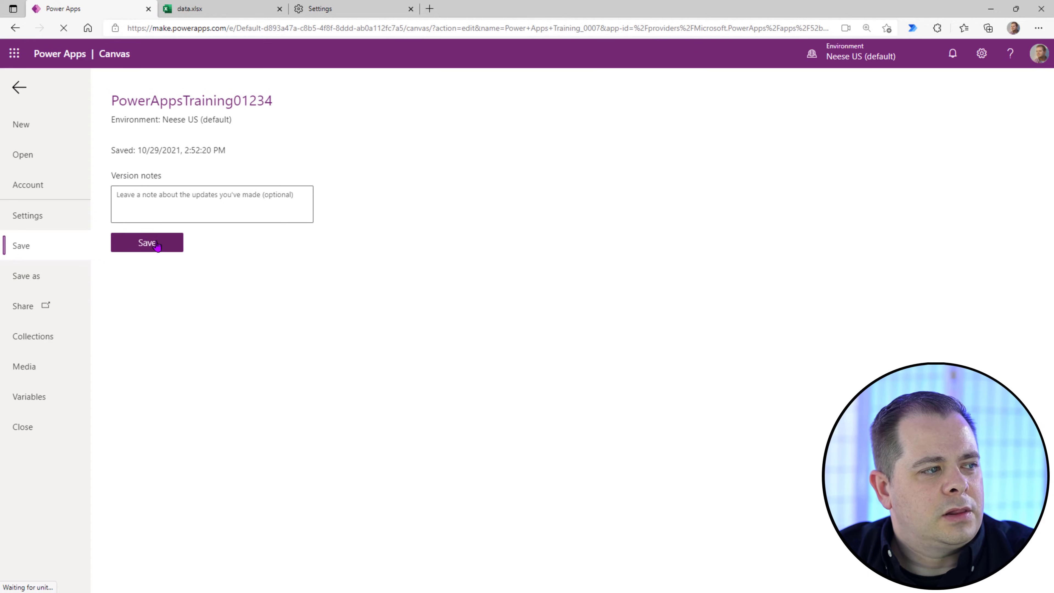
click(146, 242)
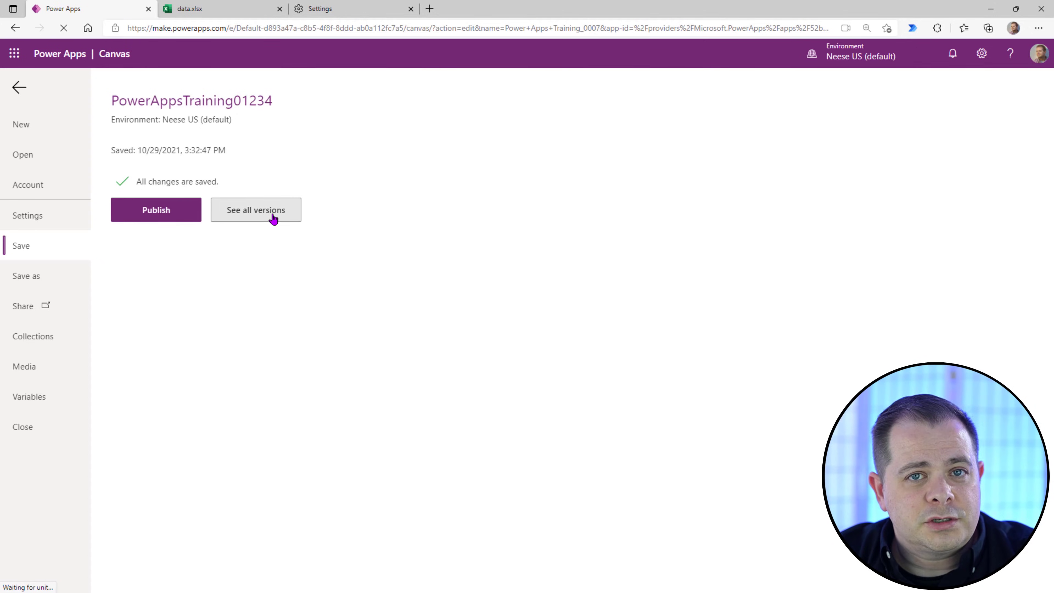
click(255, 209)
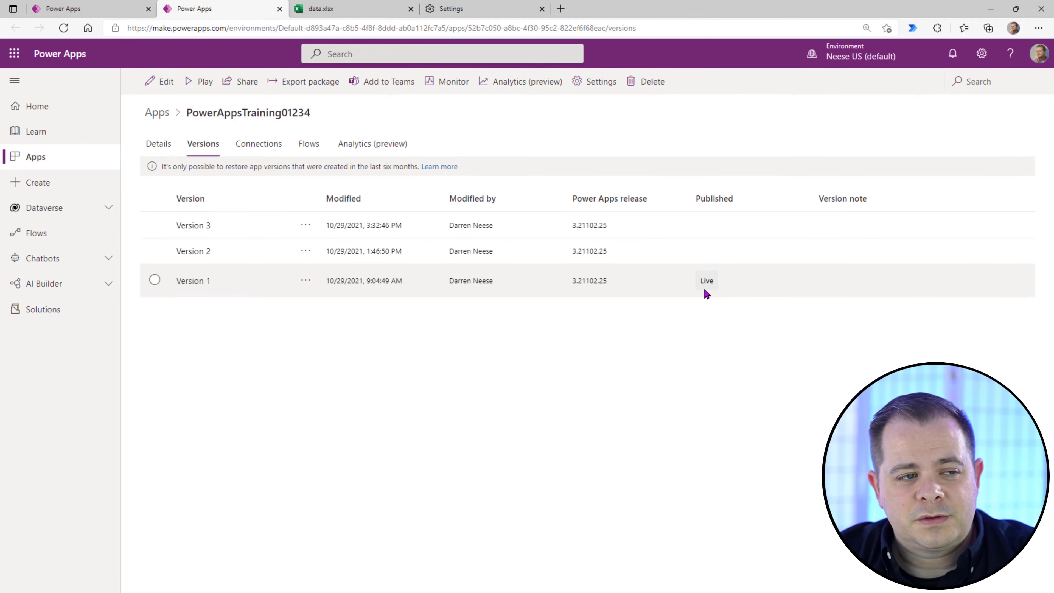
mouse_move(667, 278)
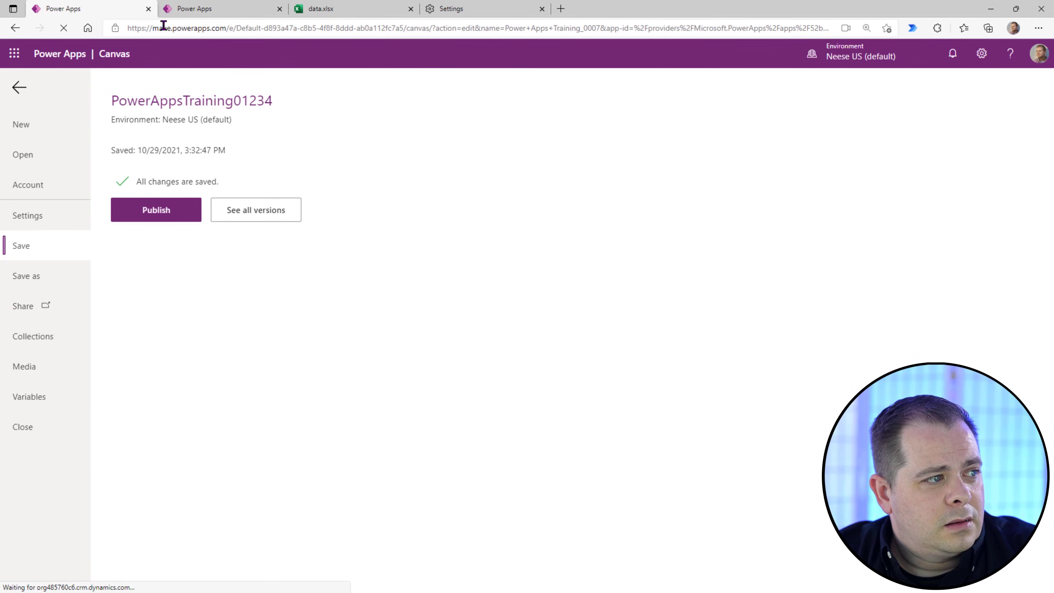
- Publish the saved Version 3 as the live version and view the version list
click(155, 210)
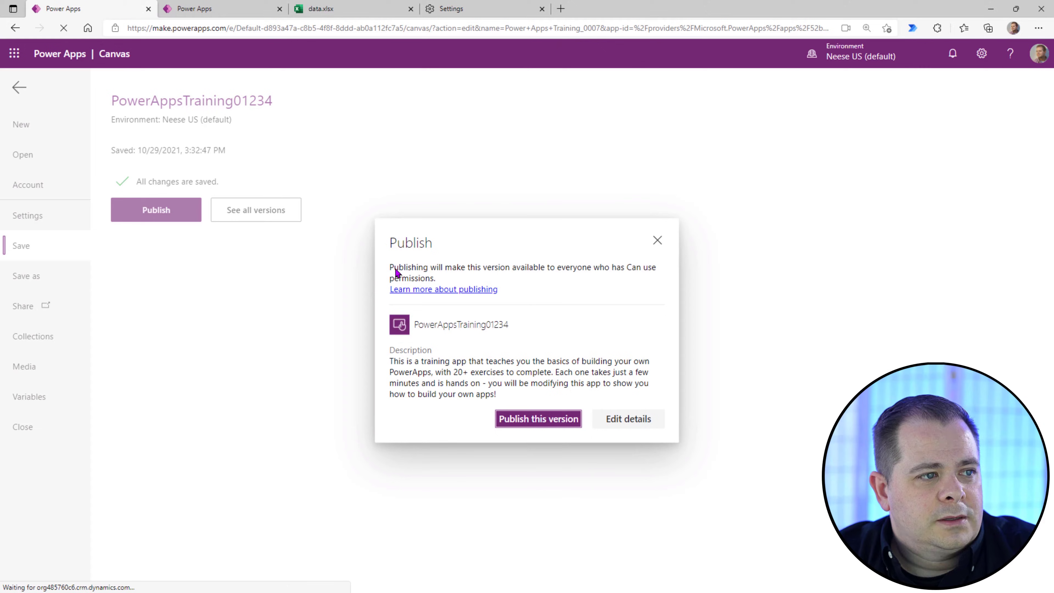
mouse_move(617, 272)
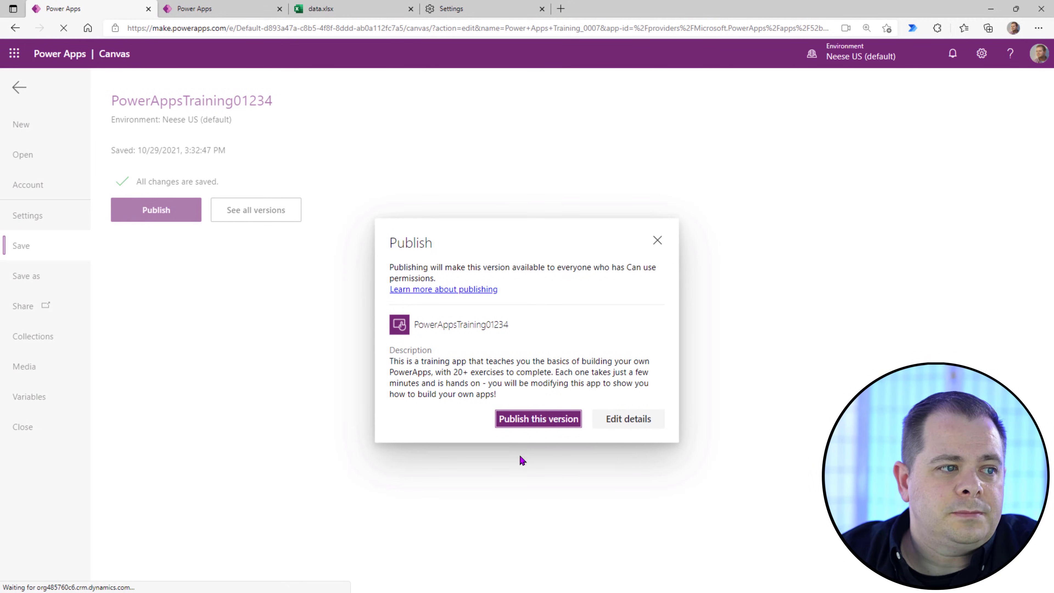
click(538, 419)
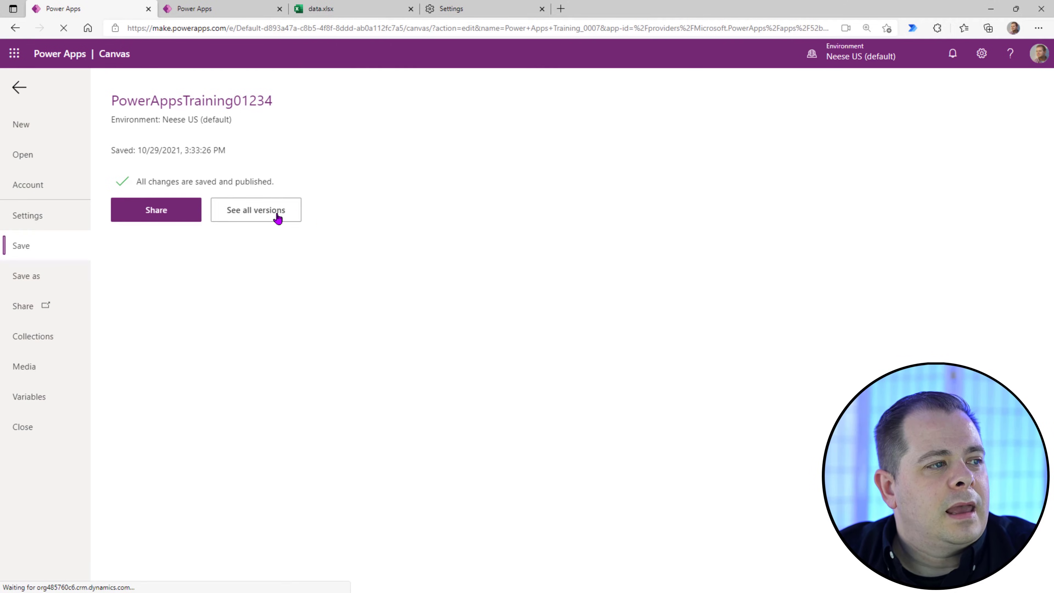
click(255, 209)
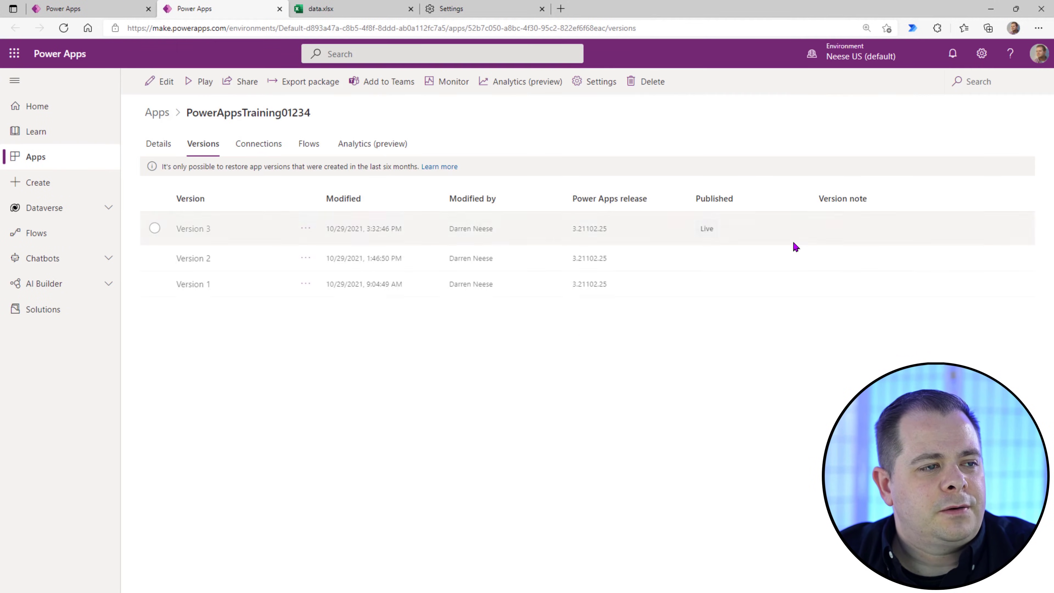
mouse_move(712, 244)
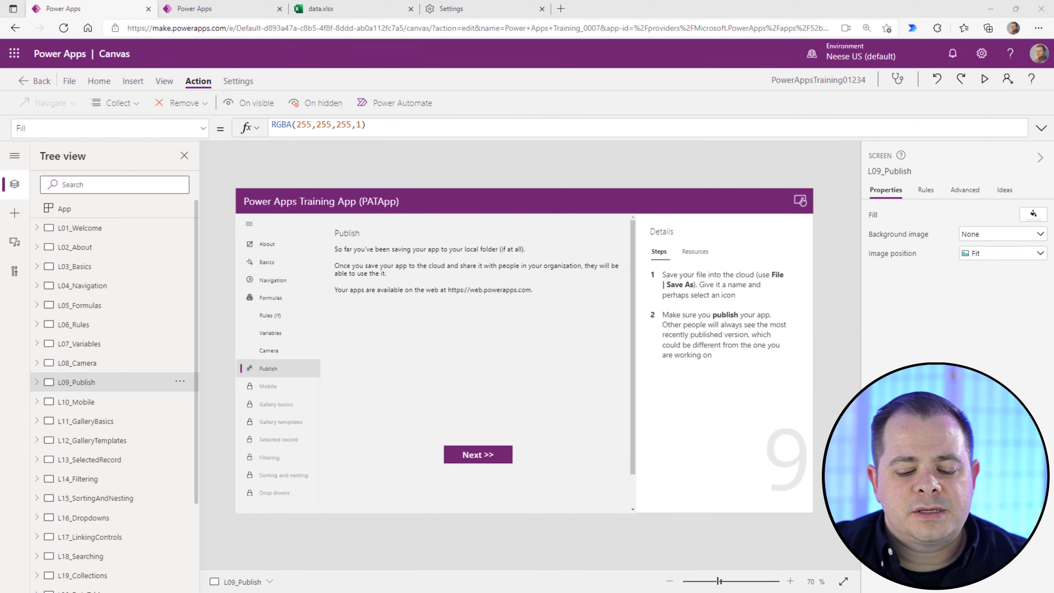
- Return to the app's Save page showing changes saved and published
click(69, 81)
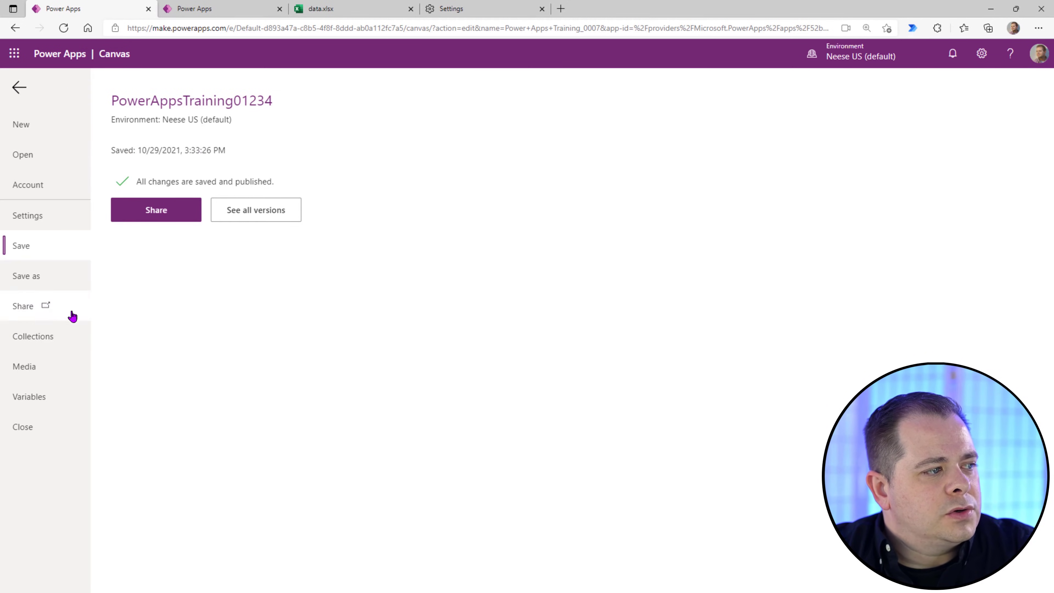
- Bring up the Share panel for PowerAppsTraining01234 in a new tab
click(156, 210)
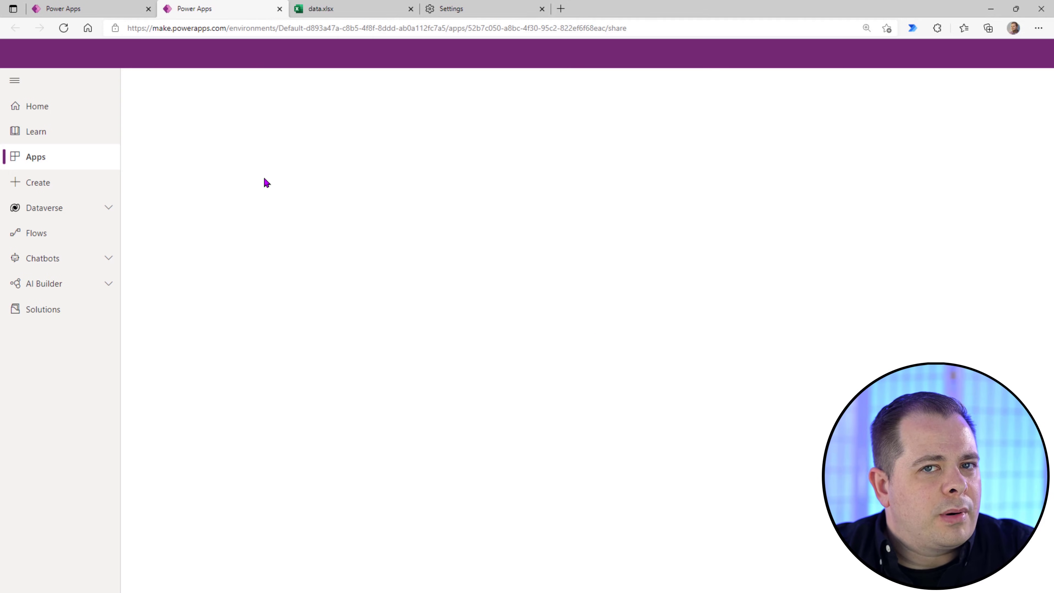
click(247, 81)
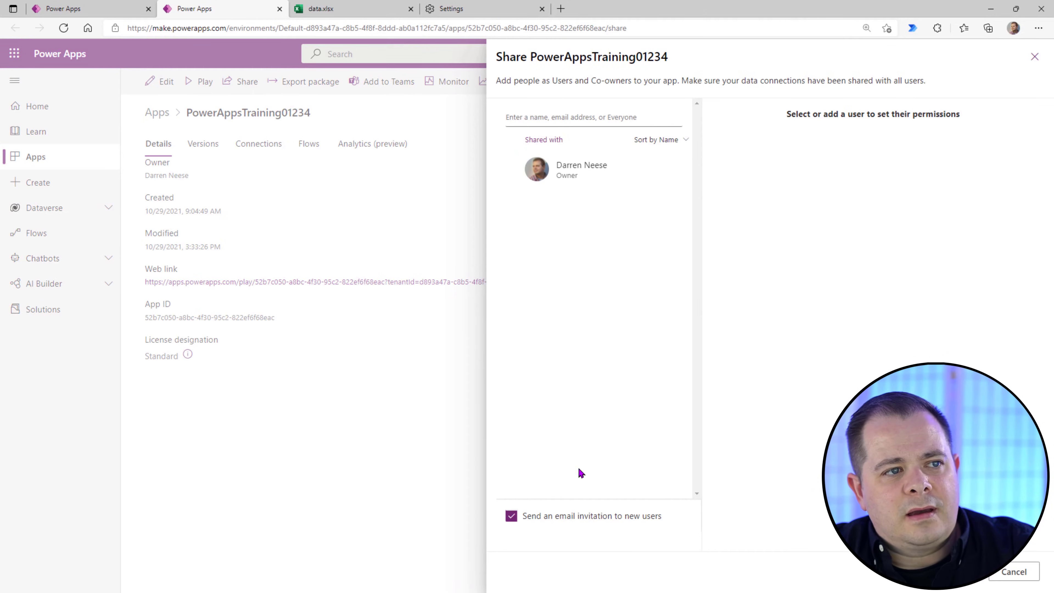
- Add Everyone in Neese US as new users via the 'every' search
click(593, 117)
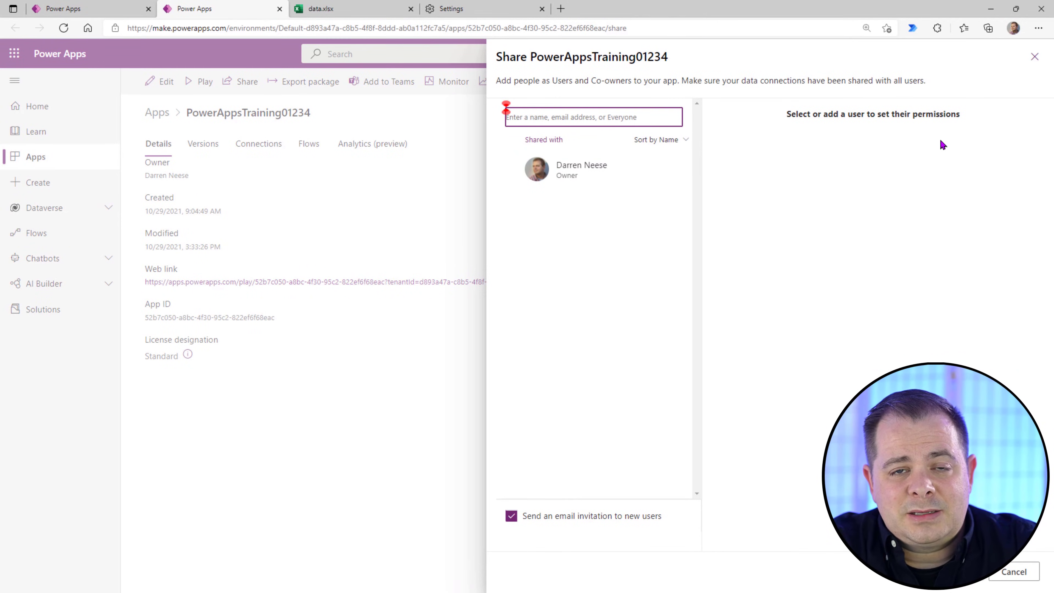
text(every)
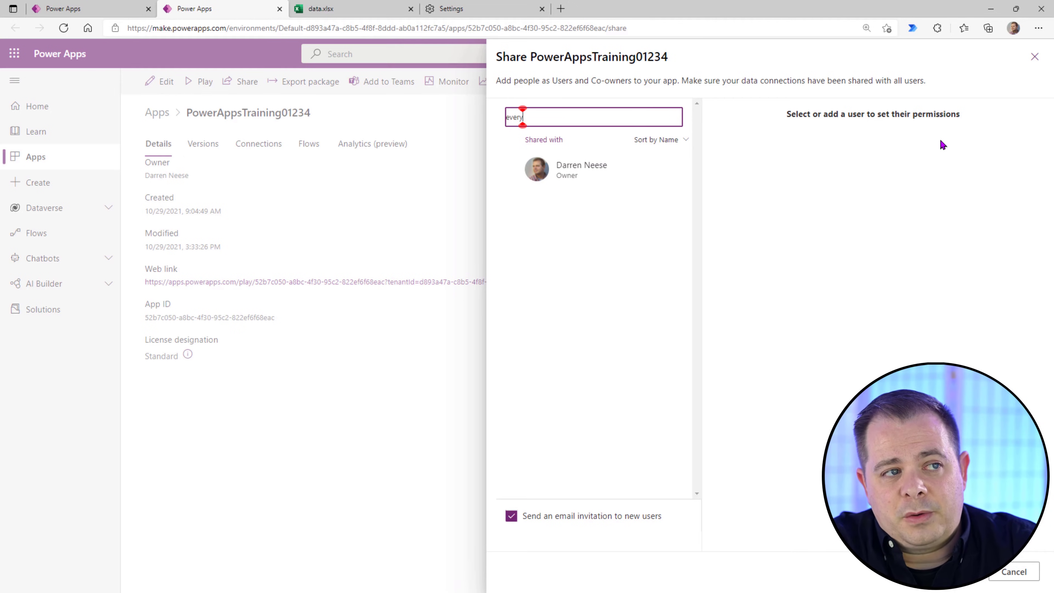
click(597, 169)
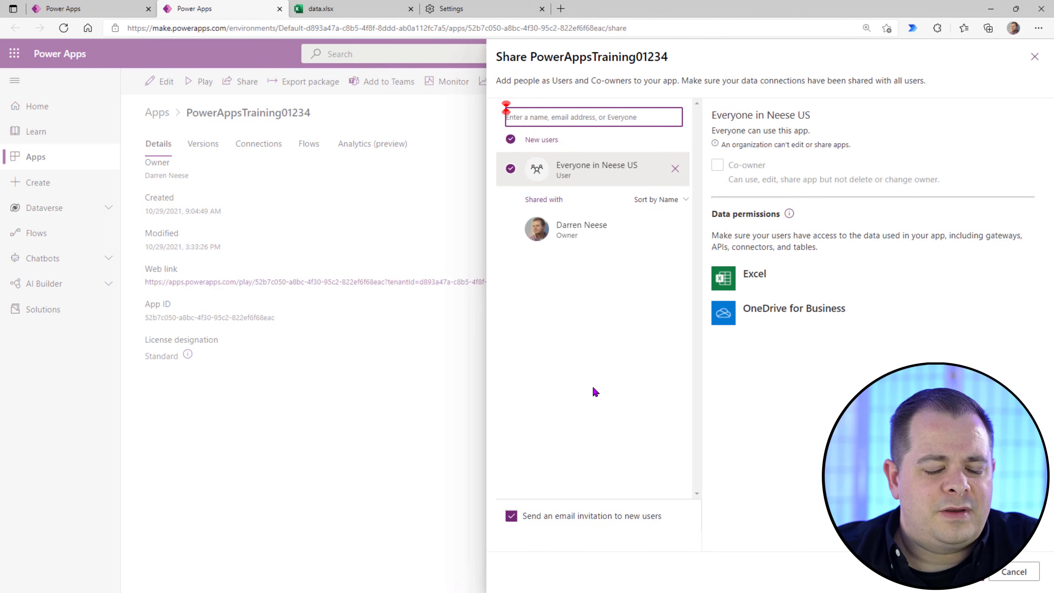
mouse_move(599, 384)
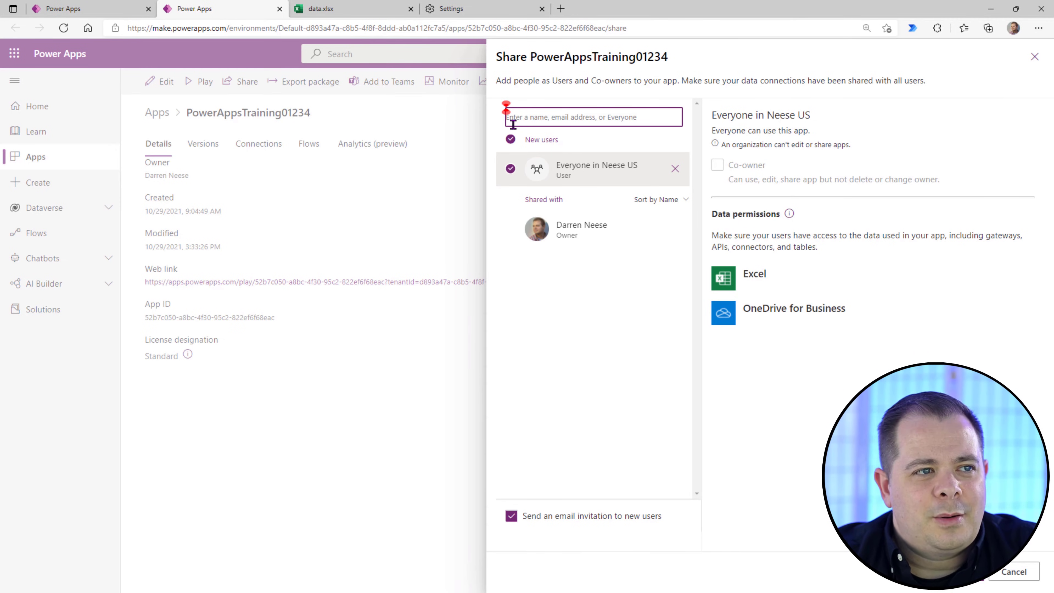
mouse_move(778, 435)
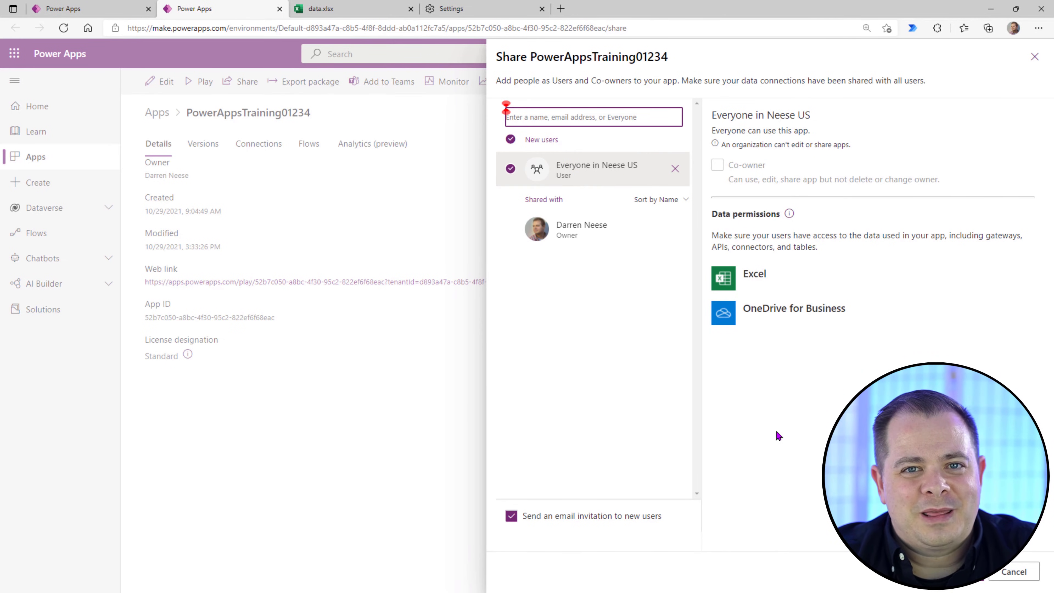
mouse_move(826, 561)
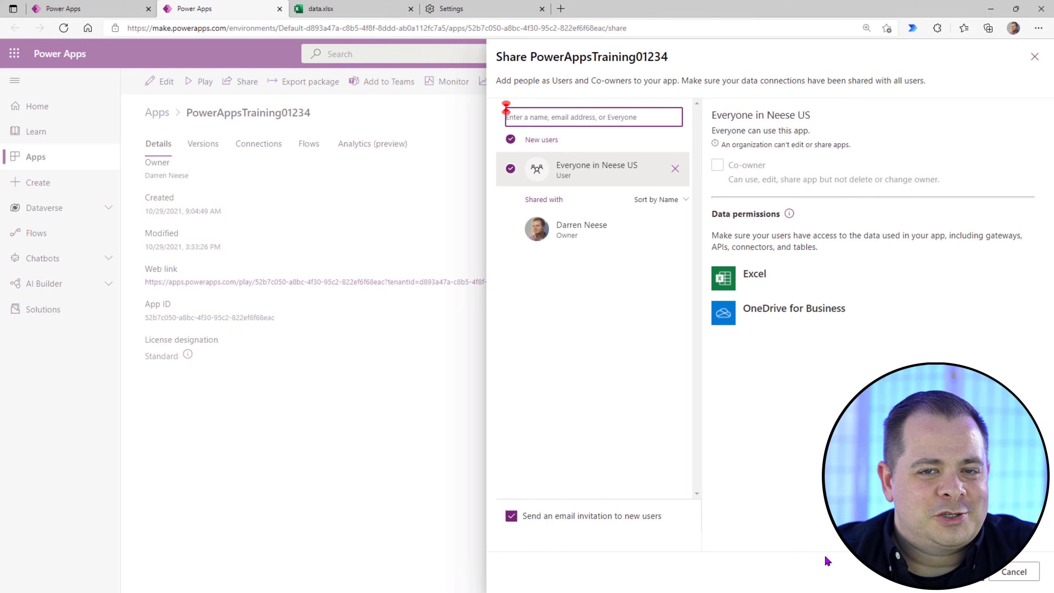
- Share with Everyone in Neese US with email invitations turned off
click(511, 516)
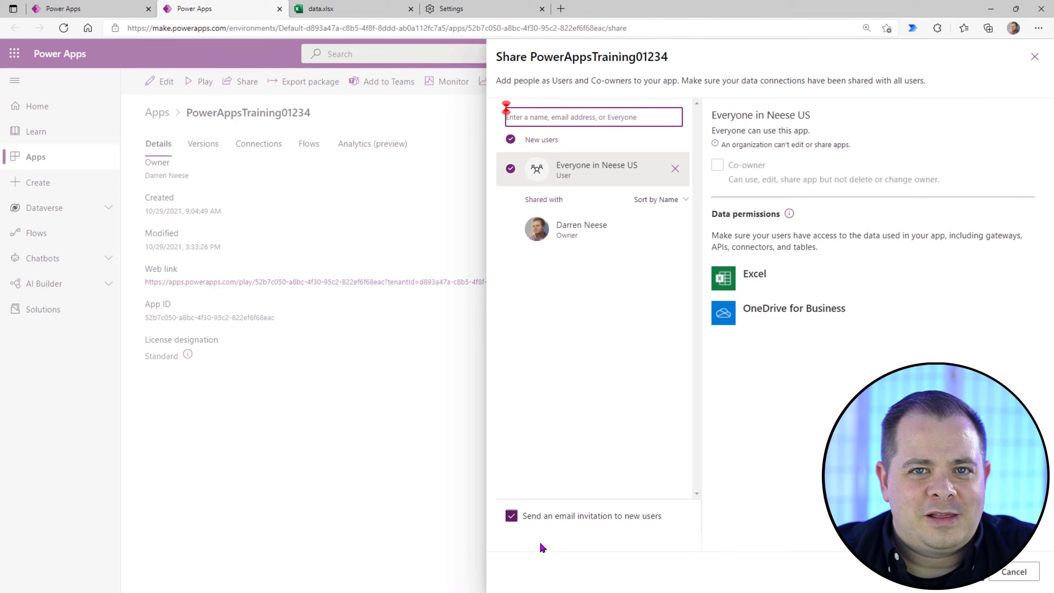
click(511, 516)
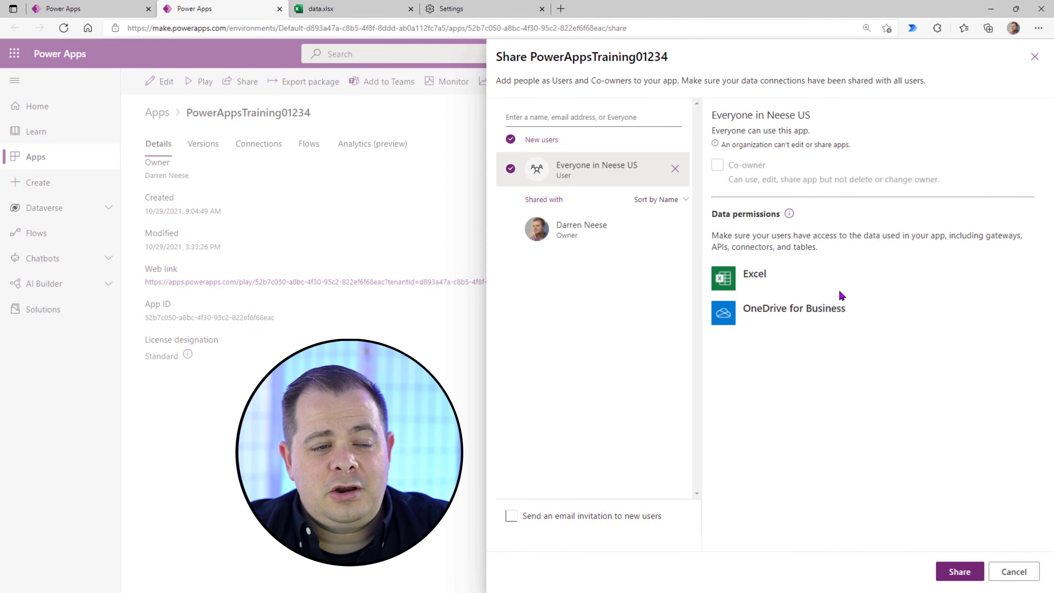
mouse_move(808, 368)
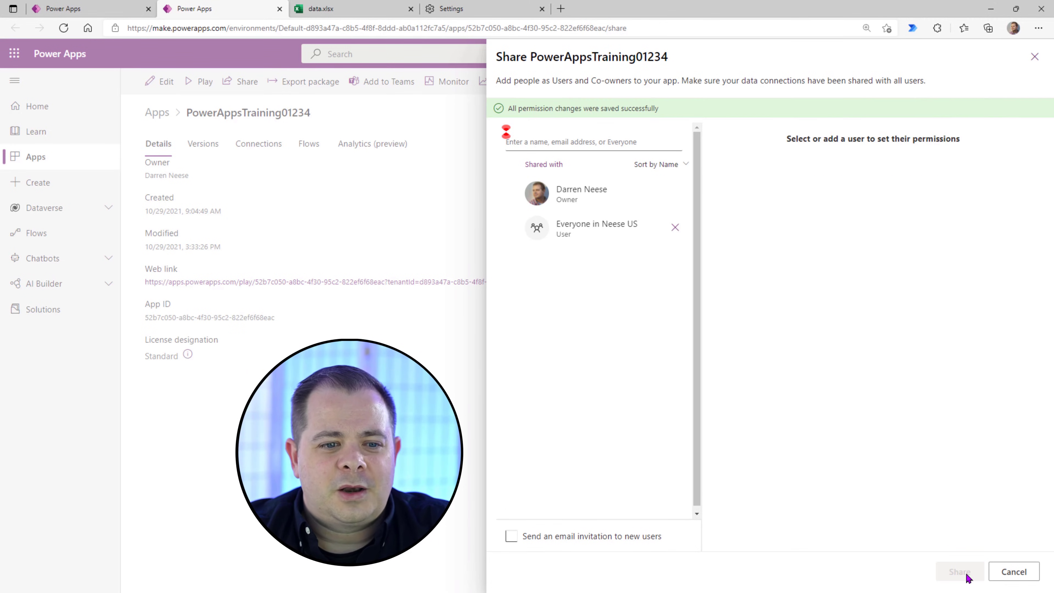
click(1014, 571)
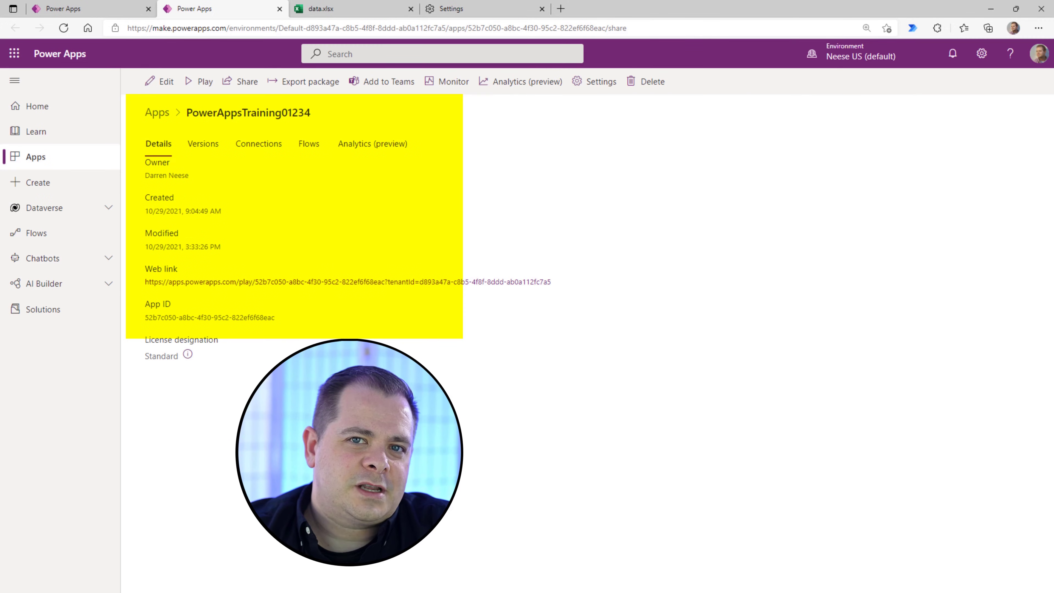